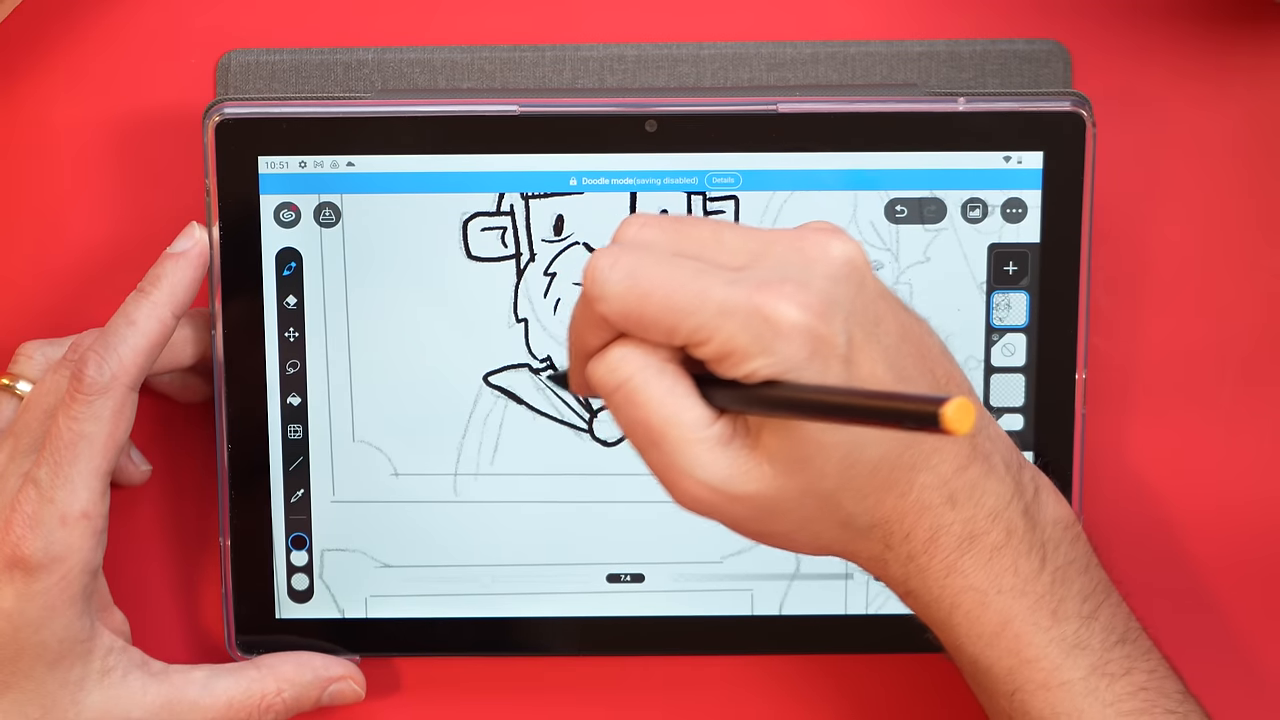
Step: Ink the cartoon character's outline over the pencil sketch with the pen brush
left_click_drag(560, 300, 620, 420)
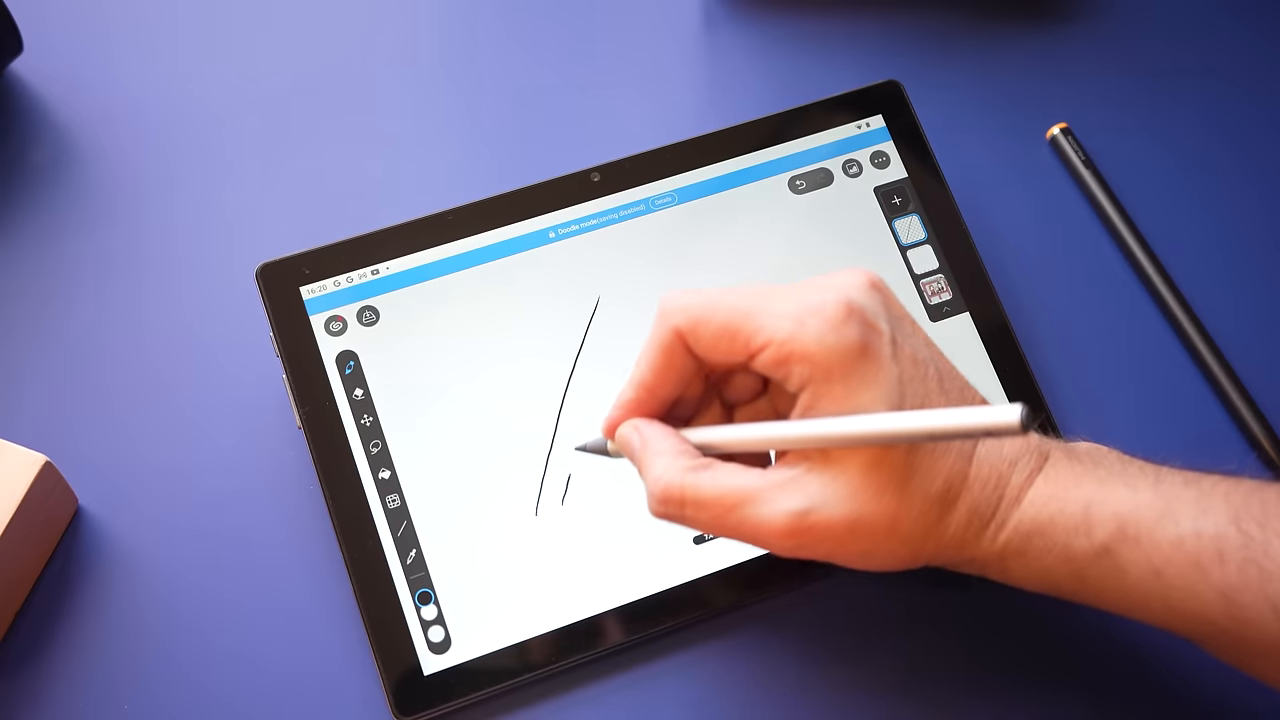
Step: Draw a long pen line to ink the open-mouthed girl's outline
left_click_drag(600, 320, 585, 510)
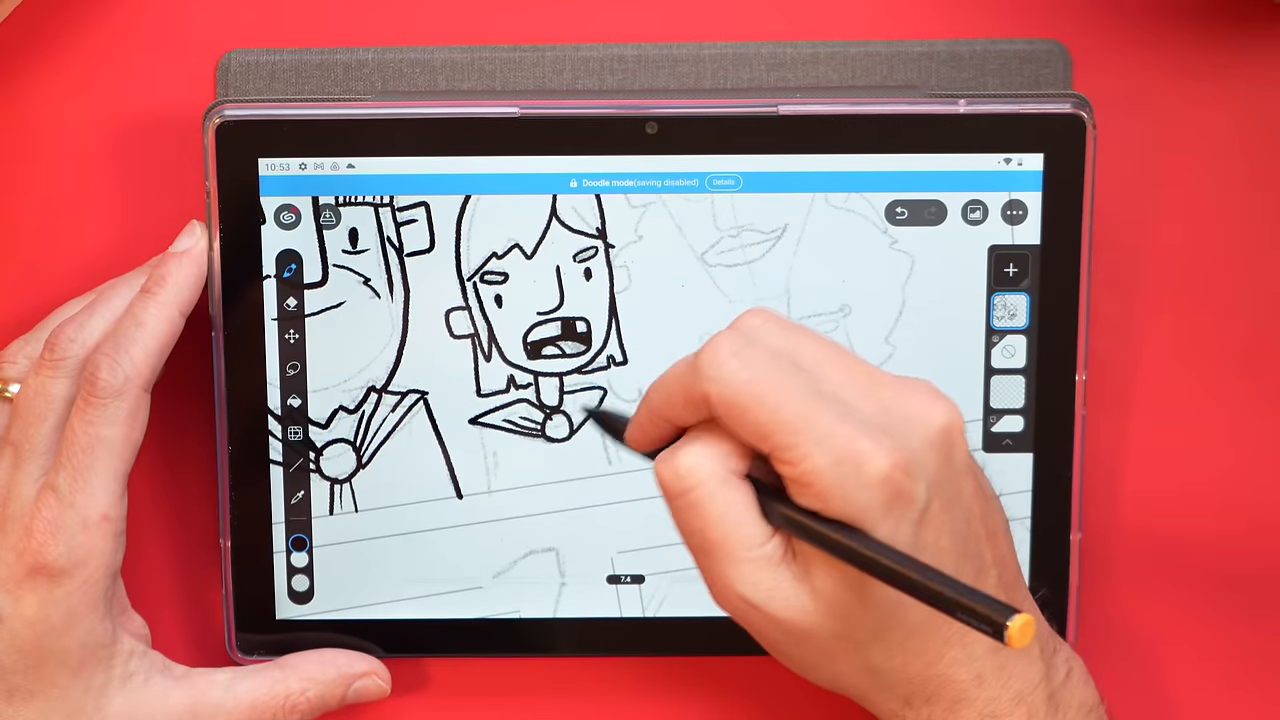
Step: Ink the woman's nose and the neck below her chin over the sketch
left_click(545, 400)
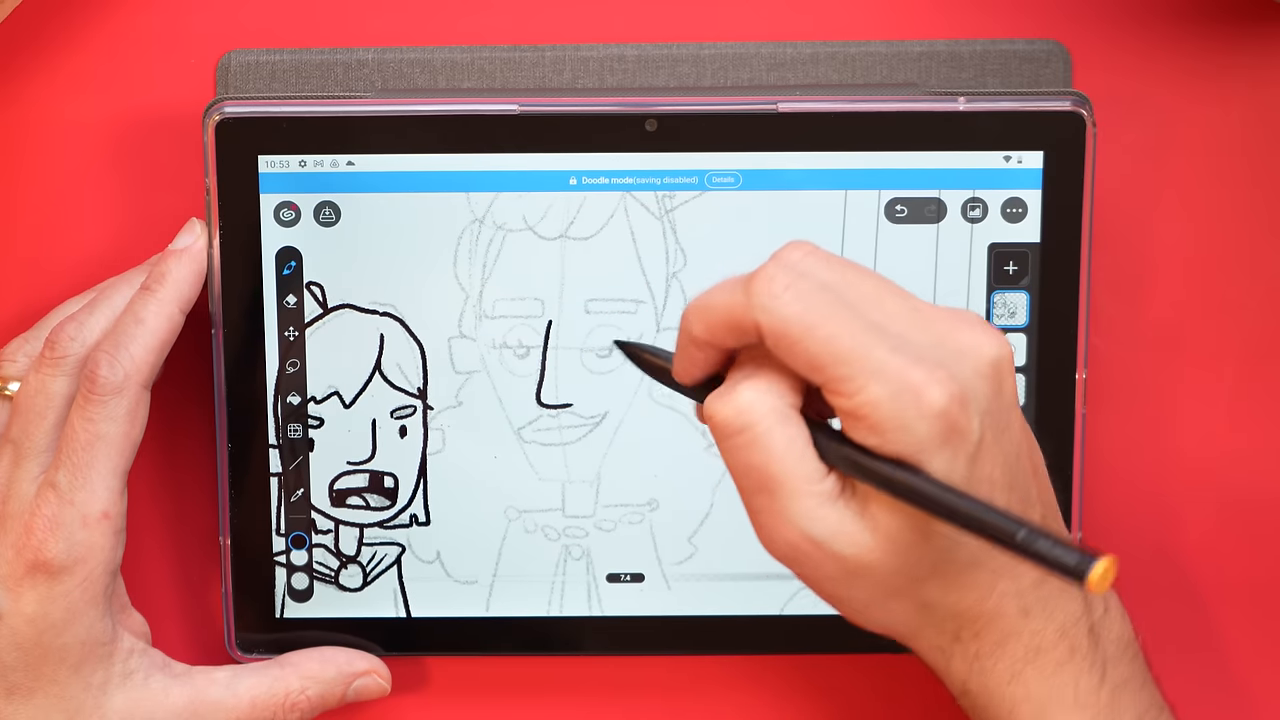
left_click_drag(540, 390, 630, 340)
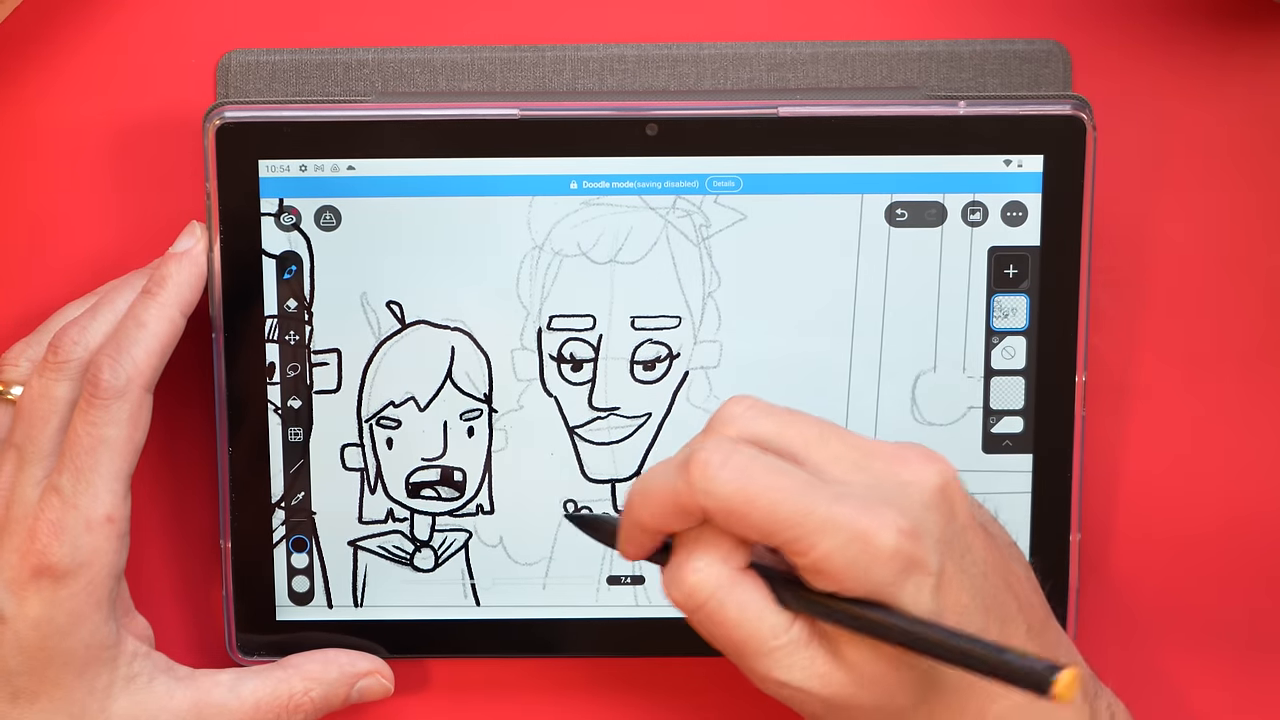
left_click_drag(560, 500, 660, 510)
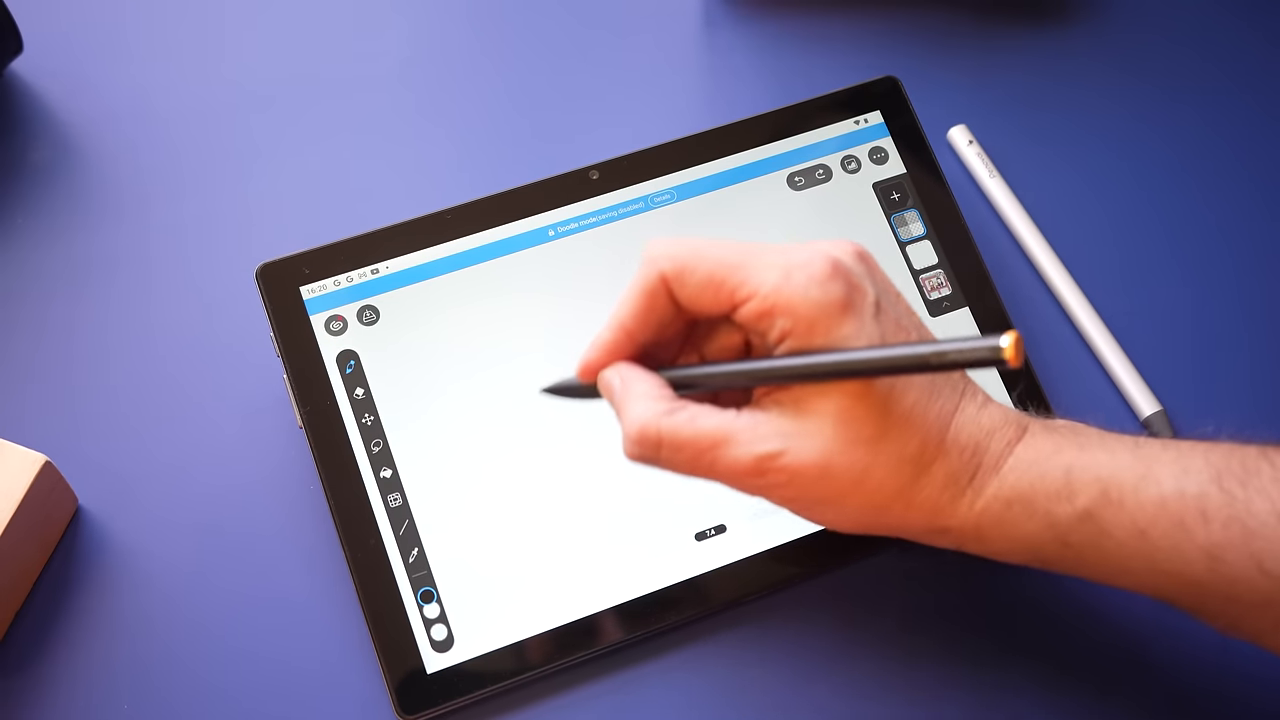
left_click_drag(570, 310, 540, 510)
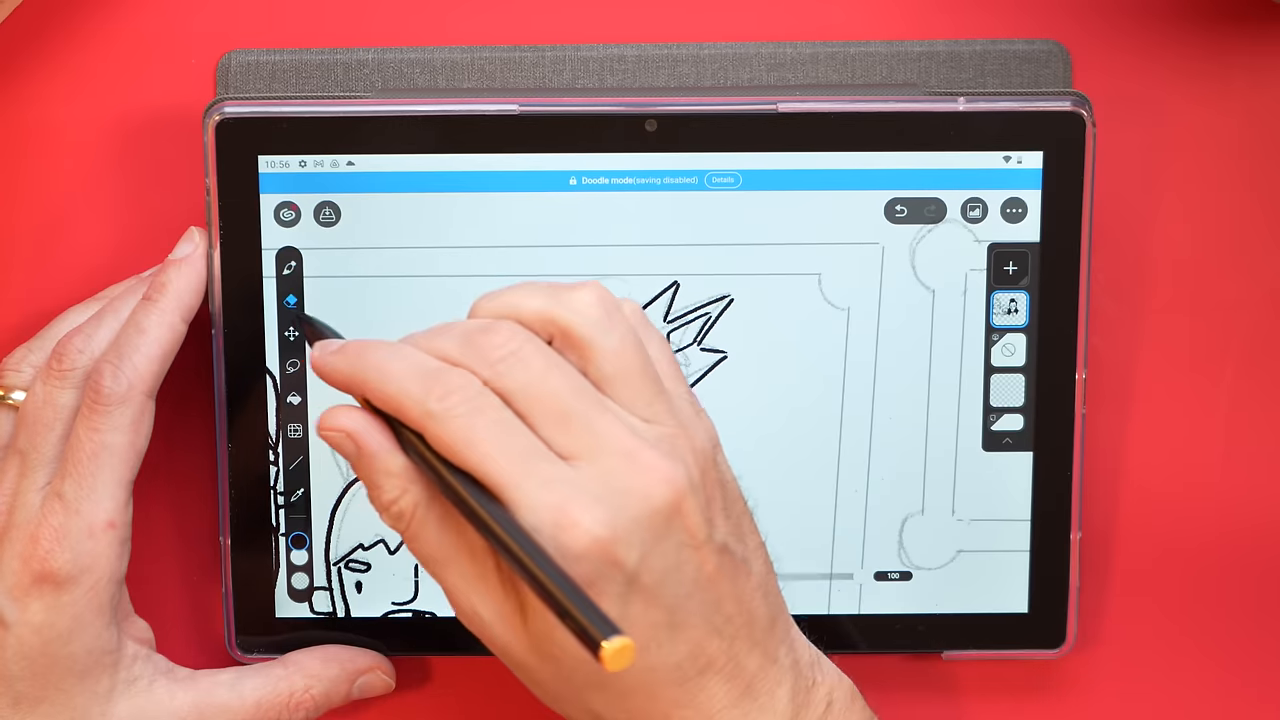
left_click(290, 265)
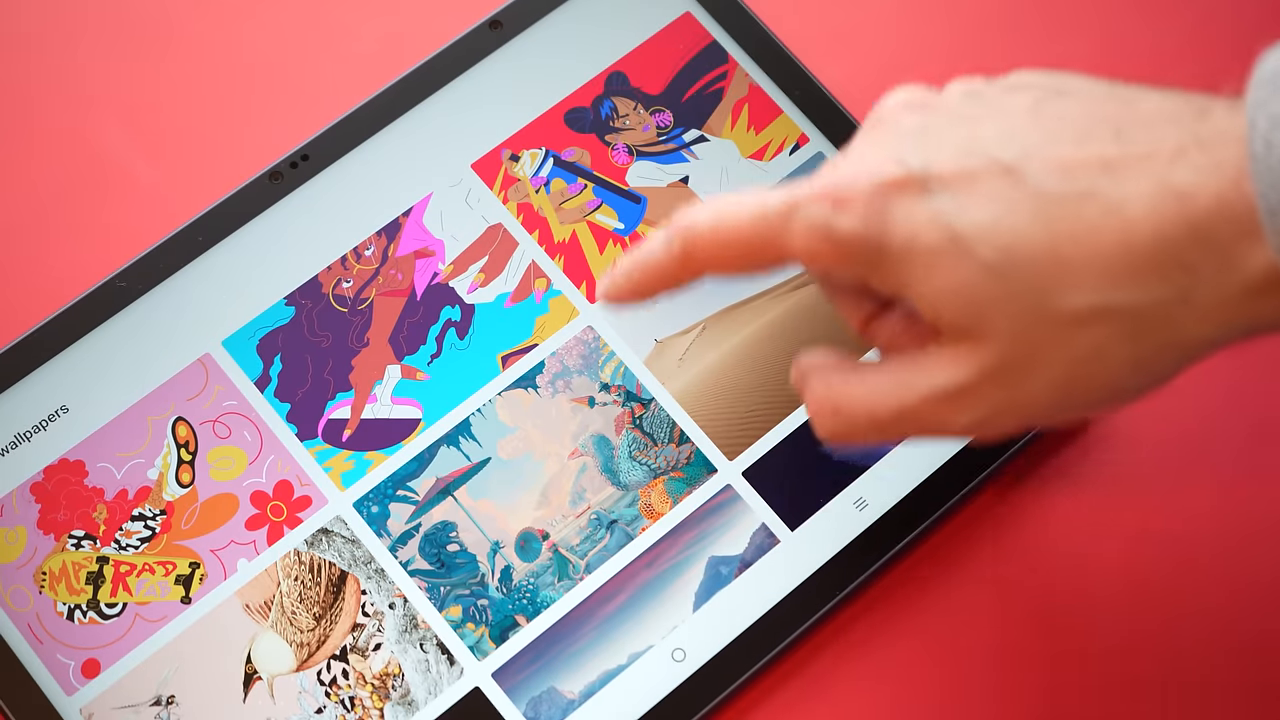
Step: Open the illustrated wallpapers gallery on the tablet
left_click(620, 200)
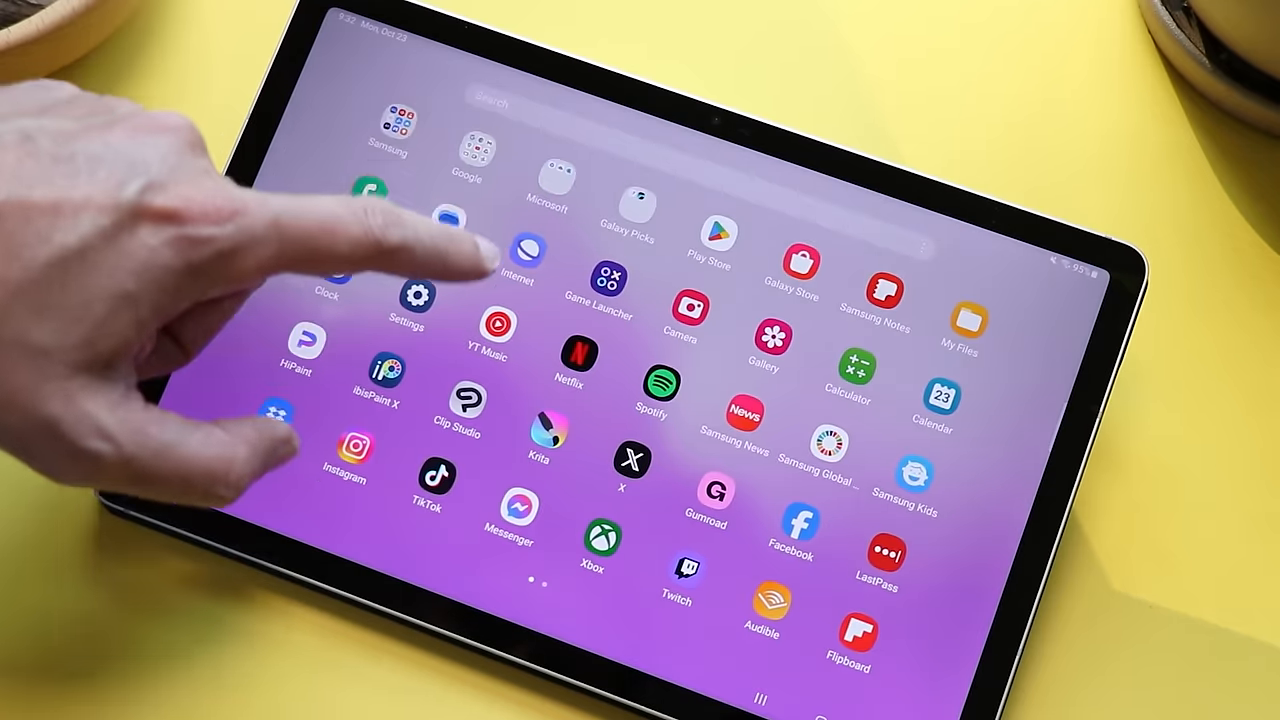
scroll("left", 3)
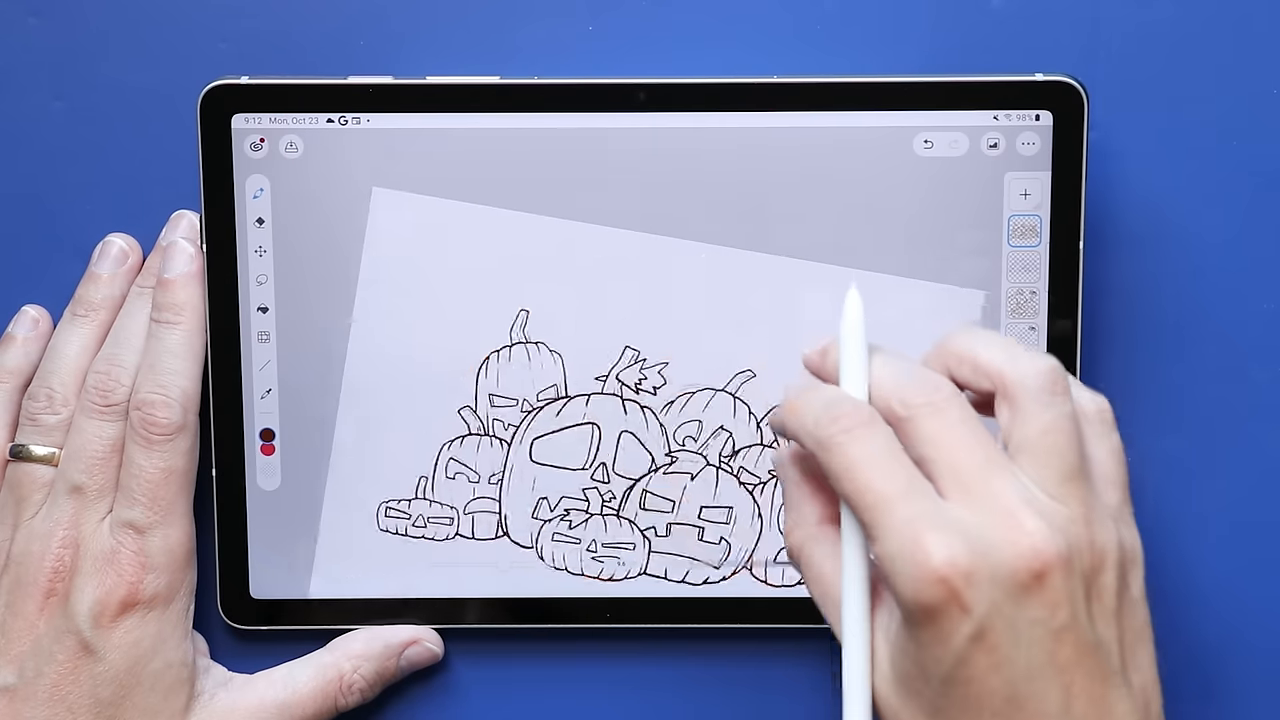
Step: Open the Layer 1 options menu from its layers panel thumbnail
left_click(1022, 267)
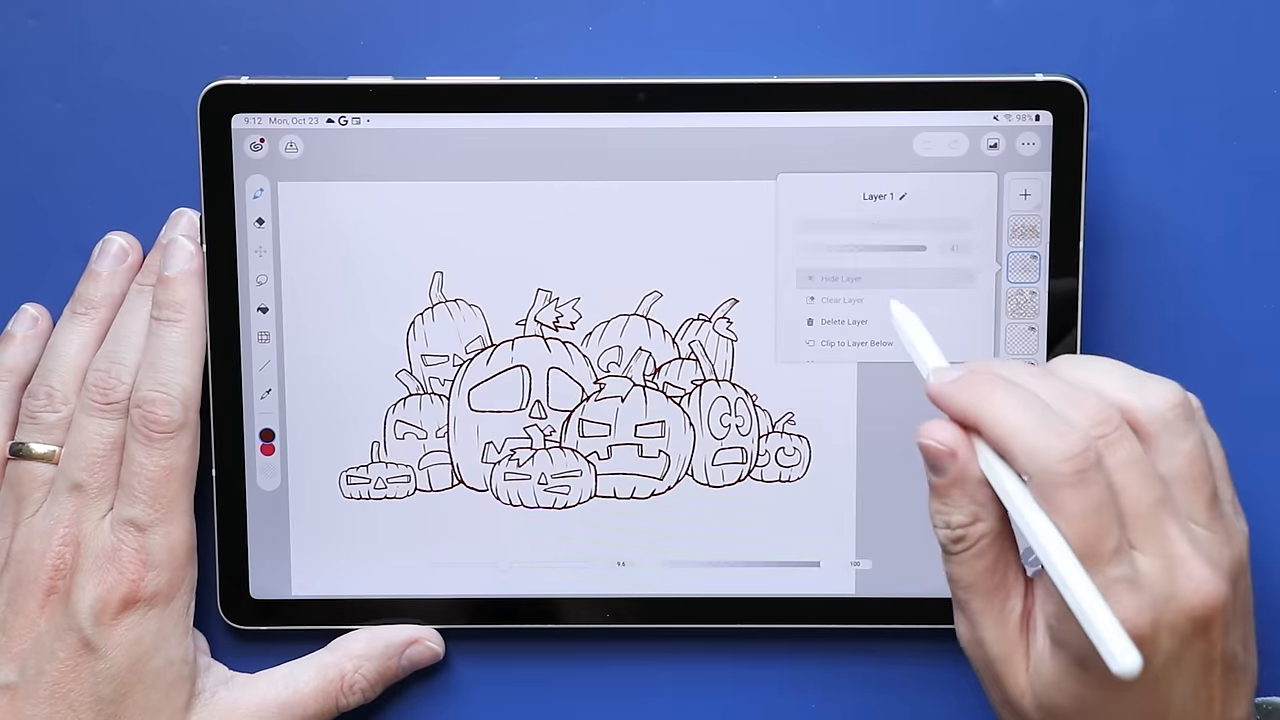